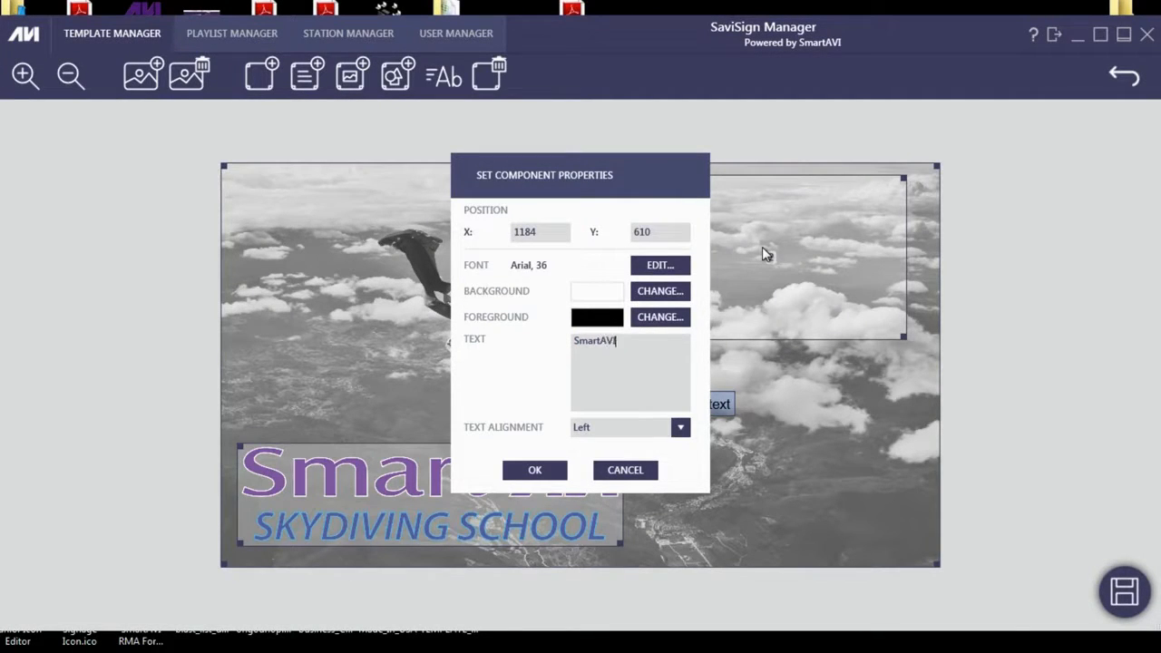
# Step: Confirm the text component, move through Create Playlist and Create Schedule set to Run on player start
pyautogui.click(533, 470)
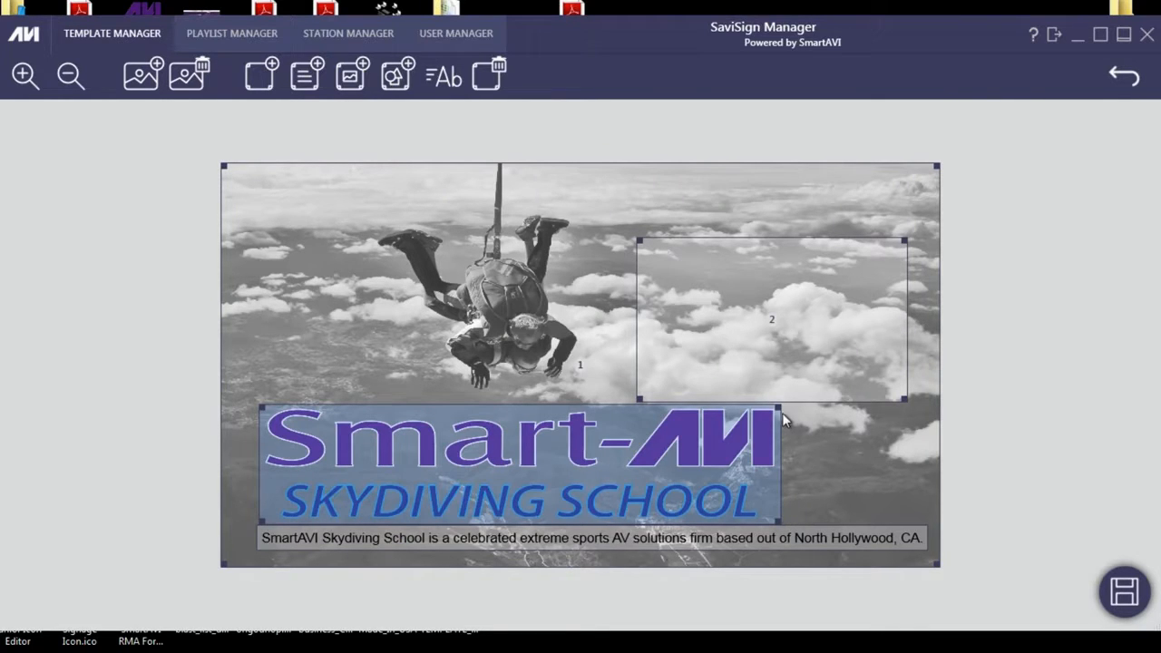
pyautogui.click(232, 33)
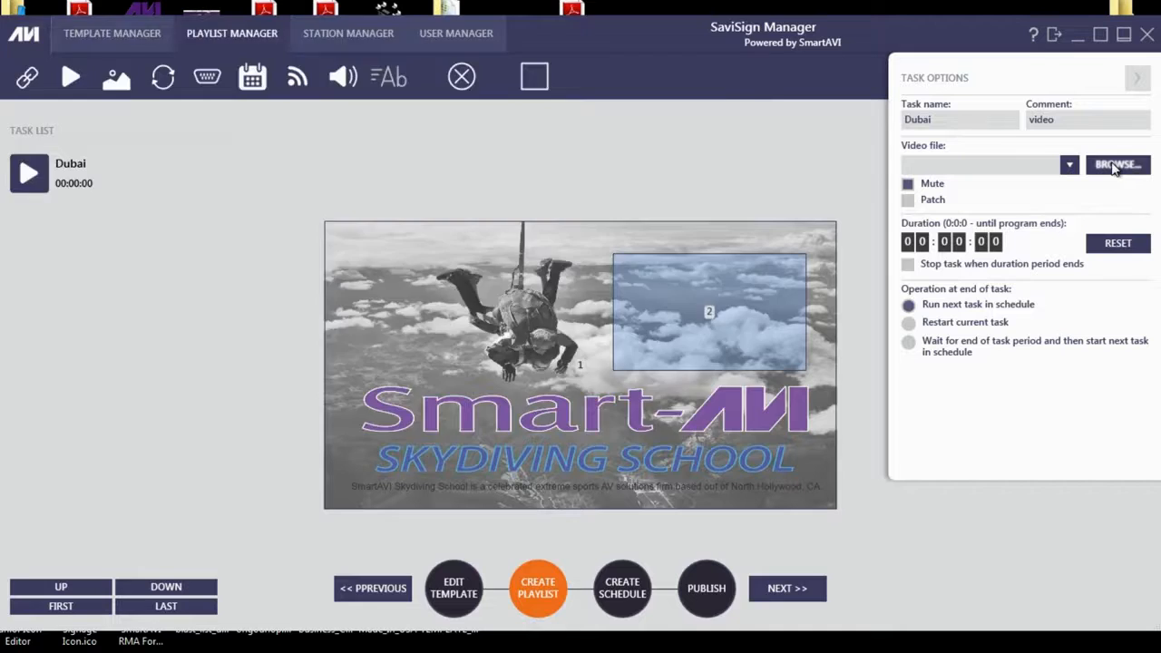
pyautogui.click(1118, 163)
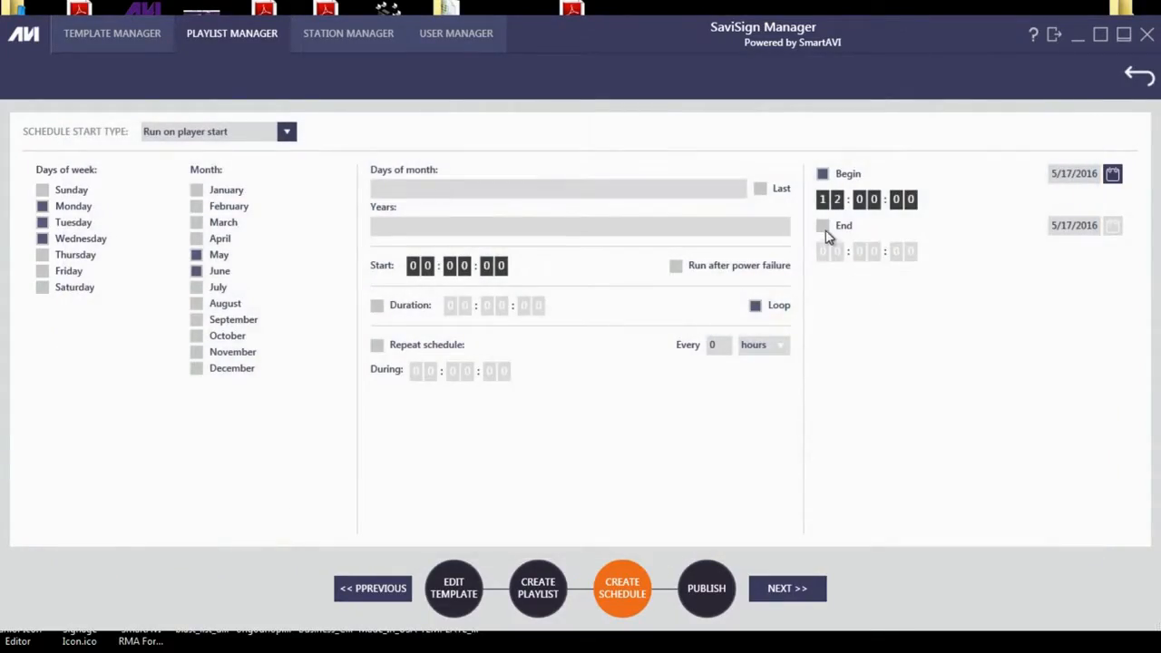
pyautogui.click(621, 588)
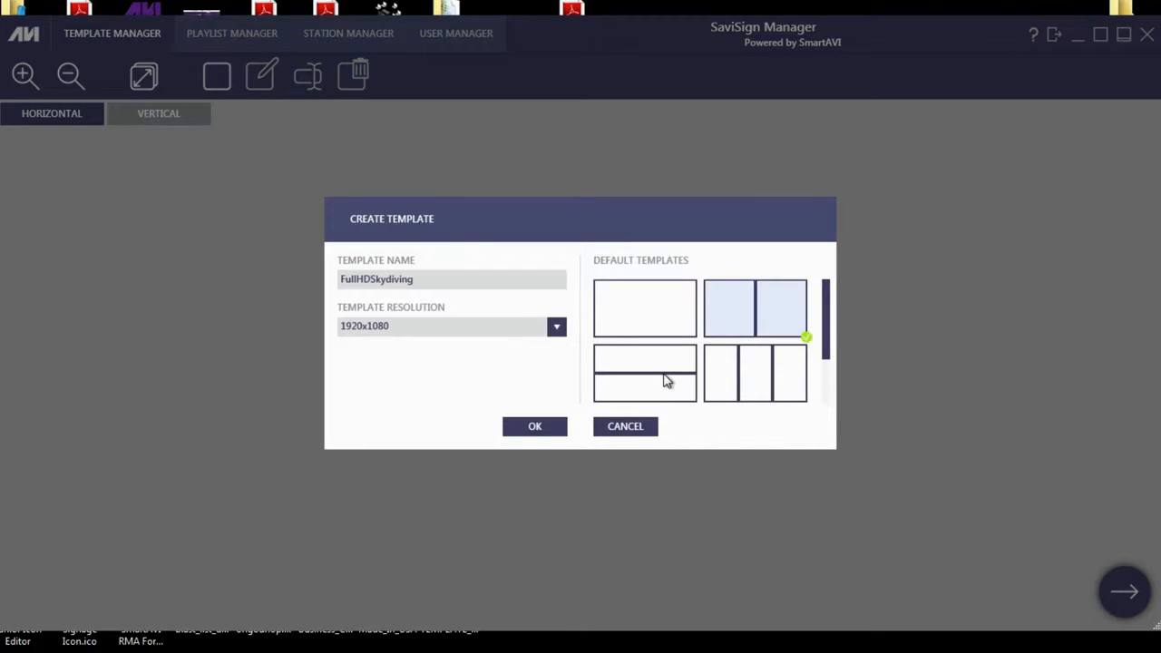
# Step: Set the Skydiving_France photo as the template background and bring up the playlist list
pyautogui.scroll(-3)
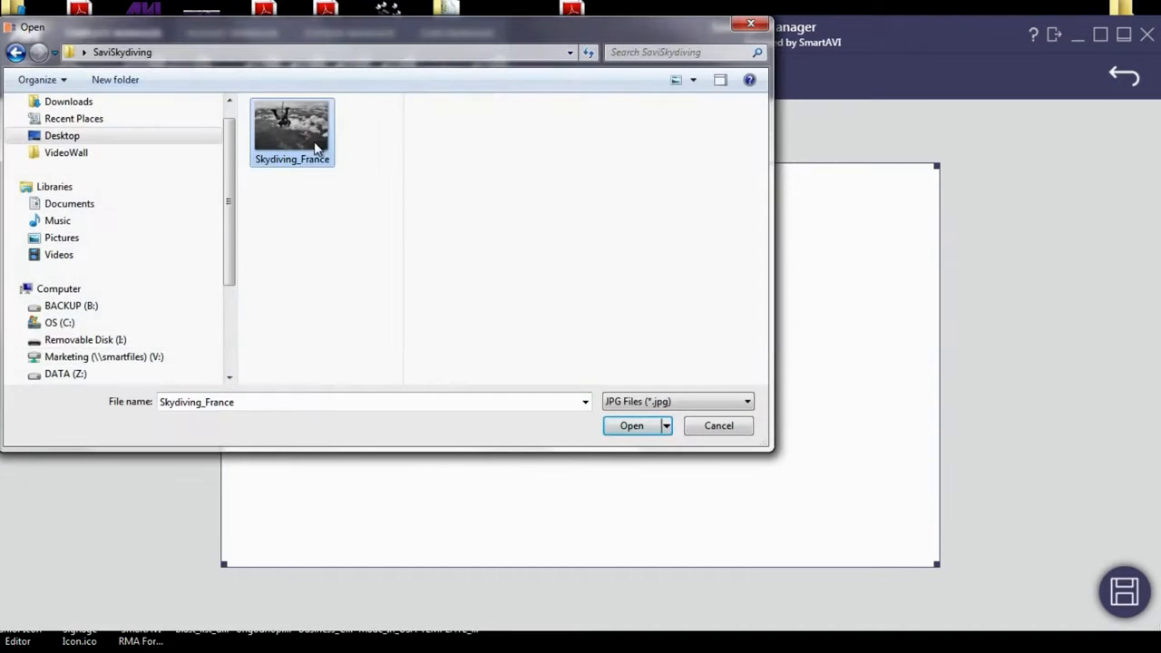
pyautogui.click(631, 424)
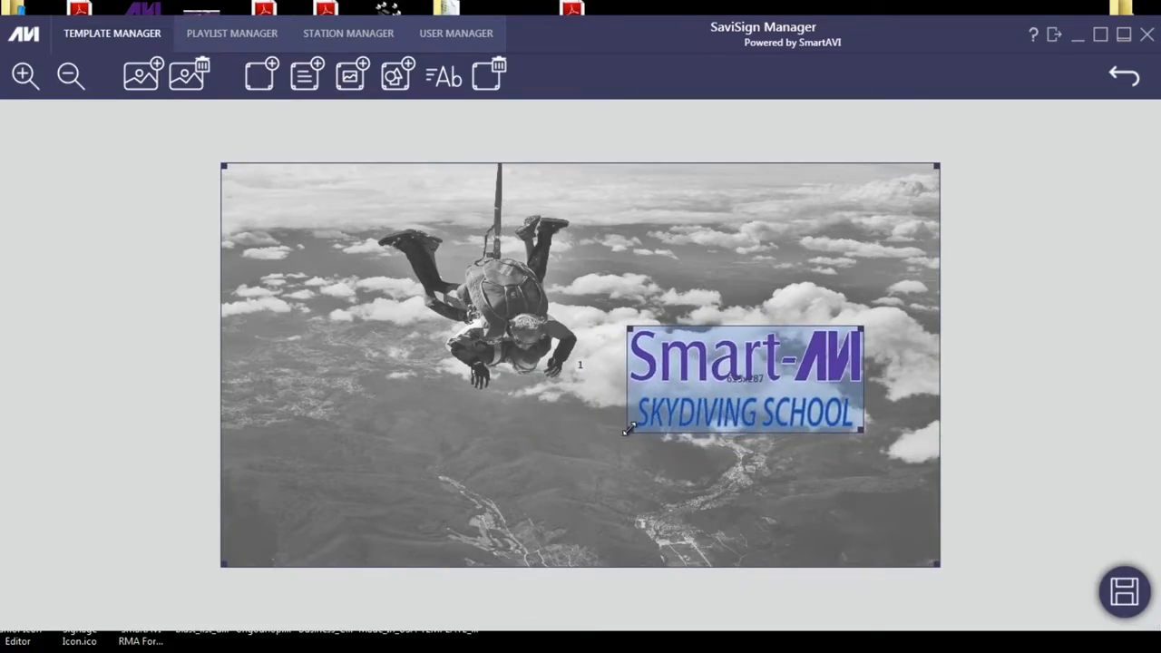
pyautogui.click(233, 32)
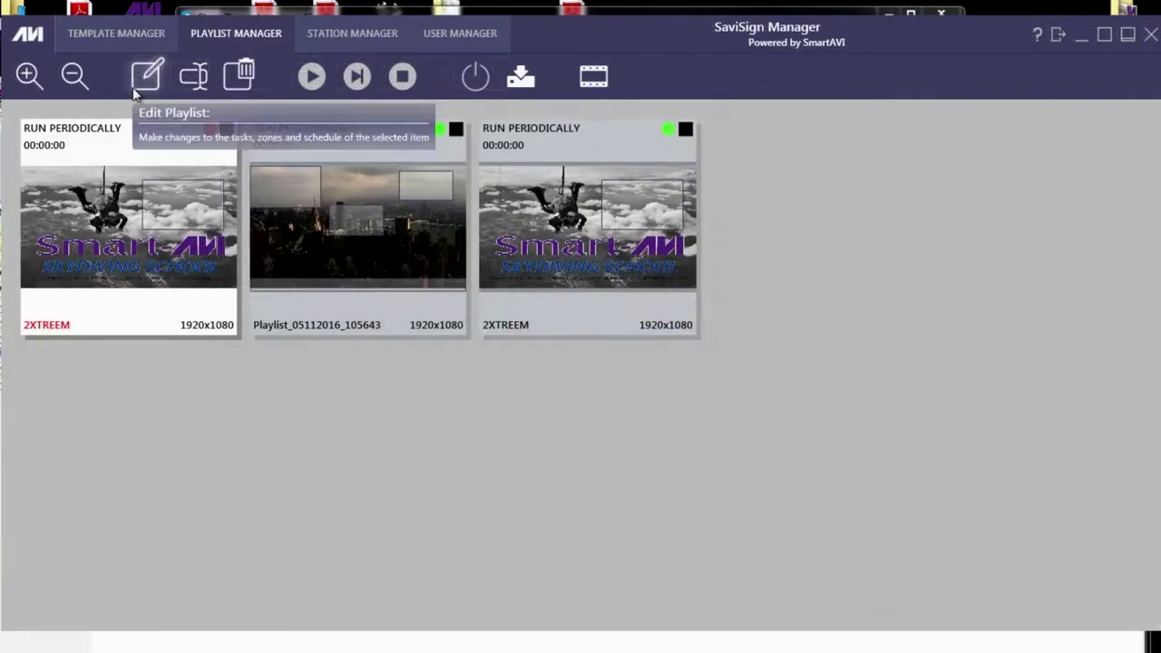
# Step: Name the task 'Dubai', attach Dream Jump - Dubai 4K.mp4, mute it and set Restart current task
pyautogui.click(145, 76)
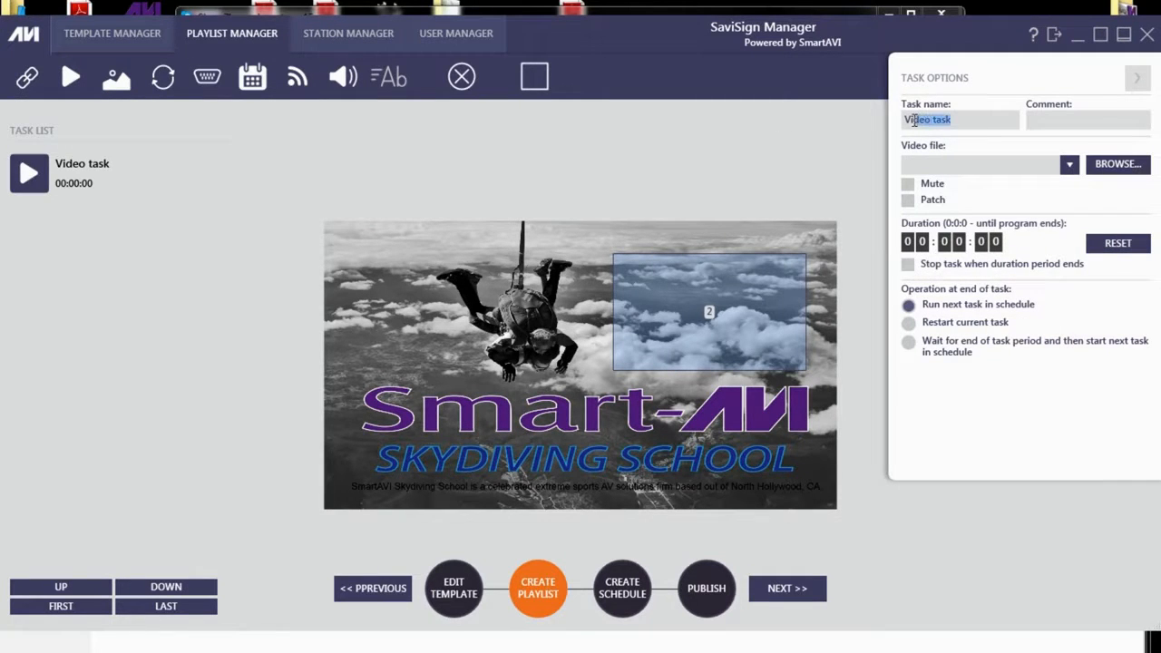
pyautogui.write('Dubai')
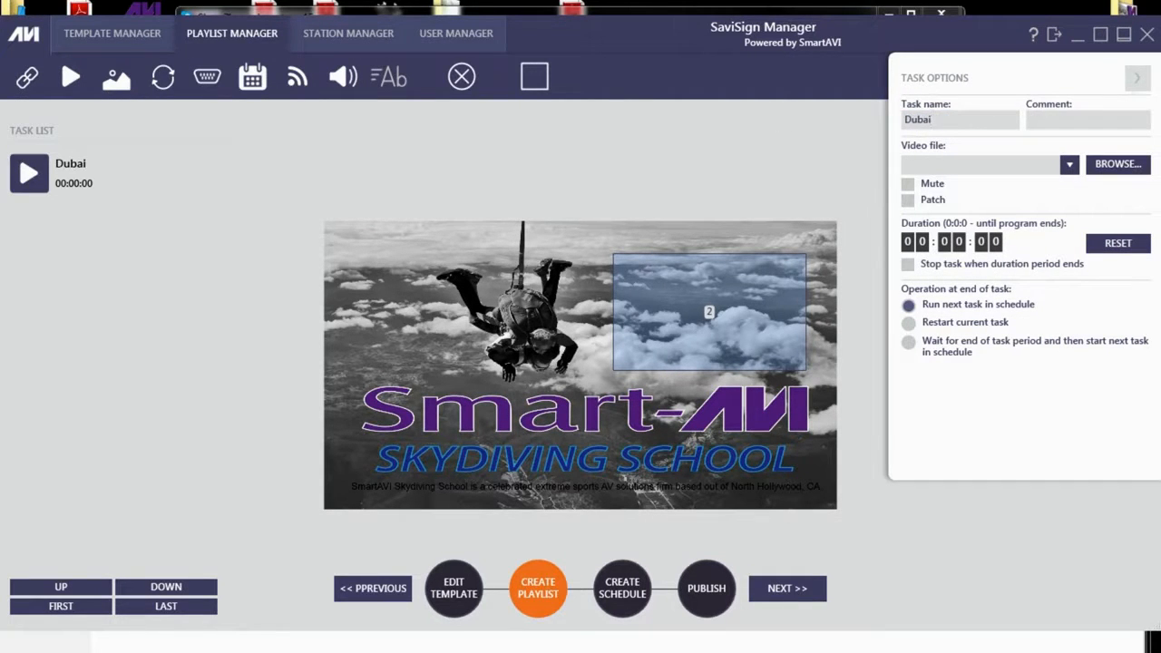
pyautogui.click(1118, 163)
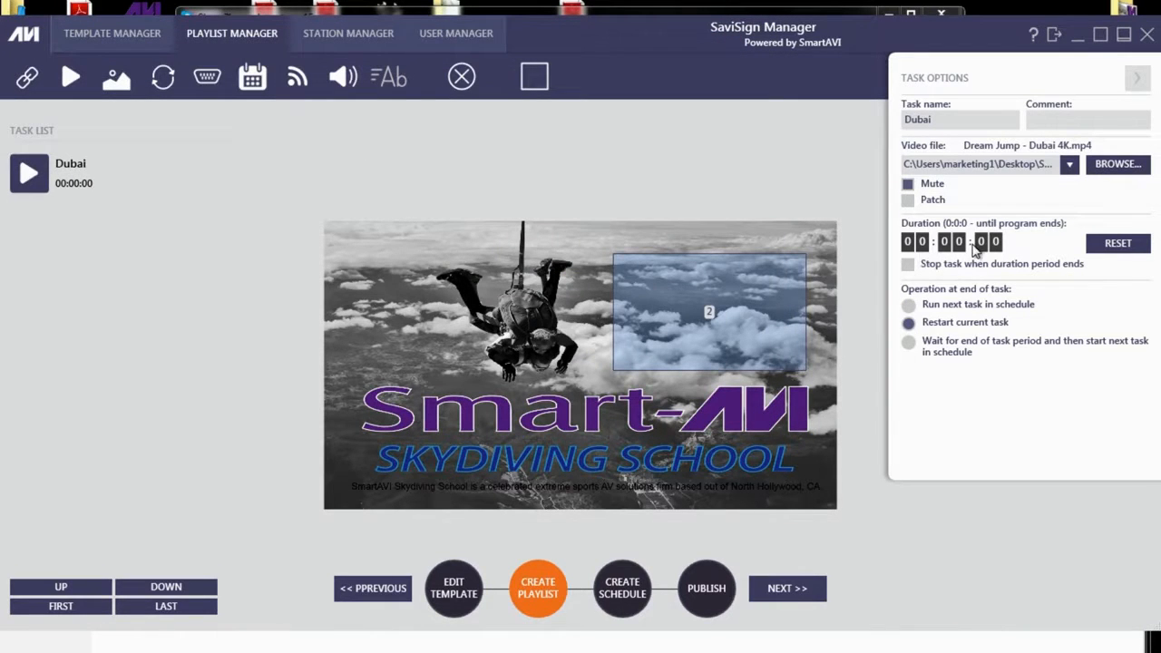
pyautogui.click(1132, 76)
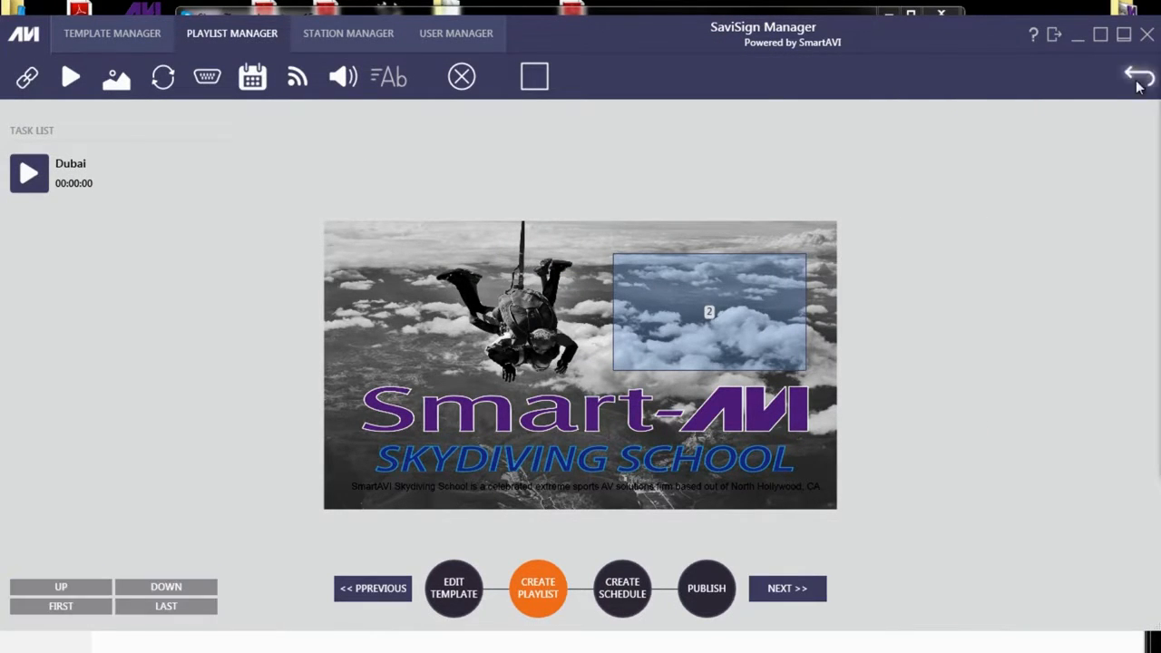
pyautogui.click(621, 588)
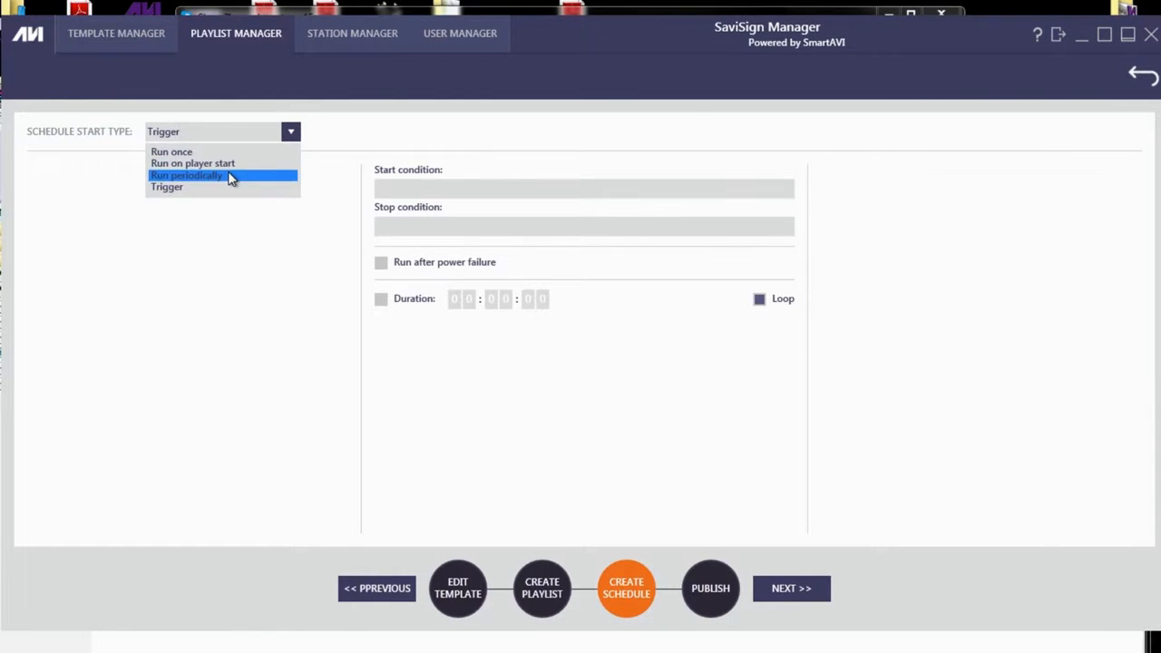
# Step: Set Schedule Start Type to Run once and publish the playlist to the player
pyautogui.click(170, 152)
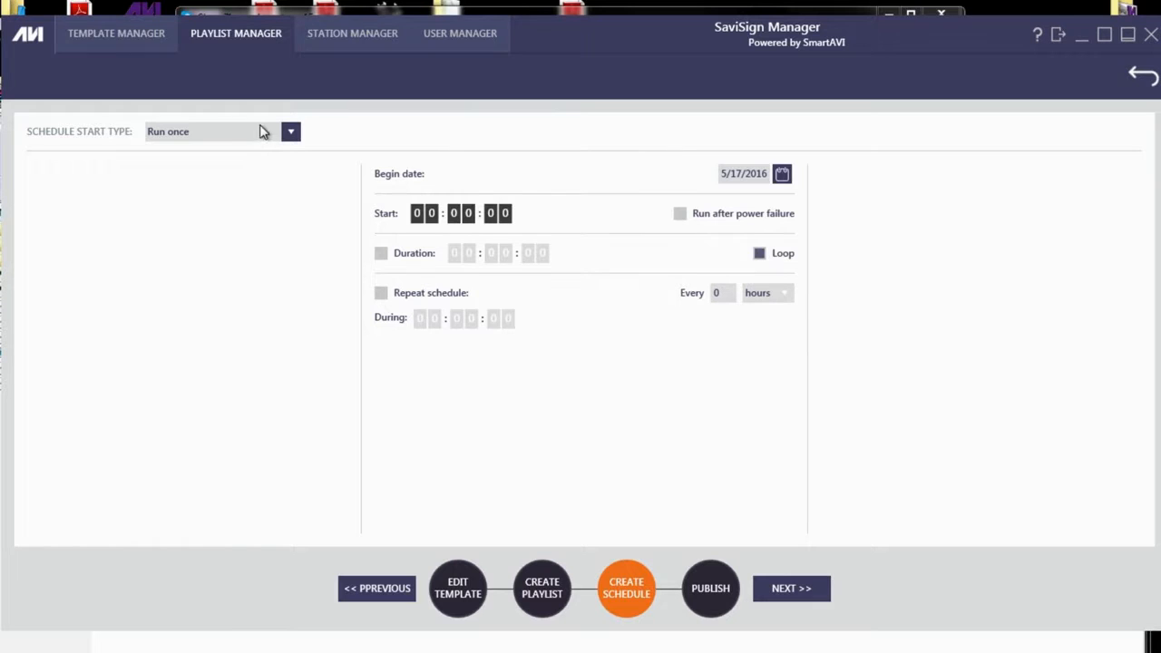
pyautogui.click(709, 588)
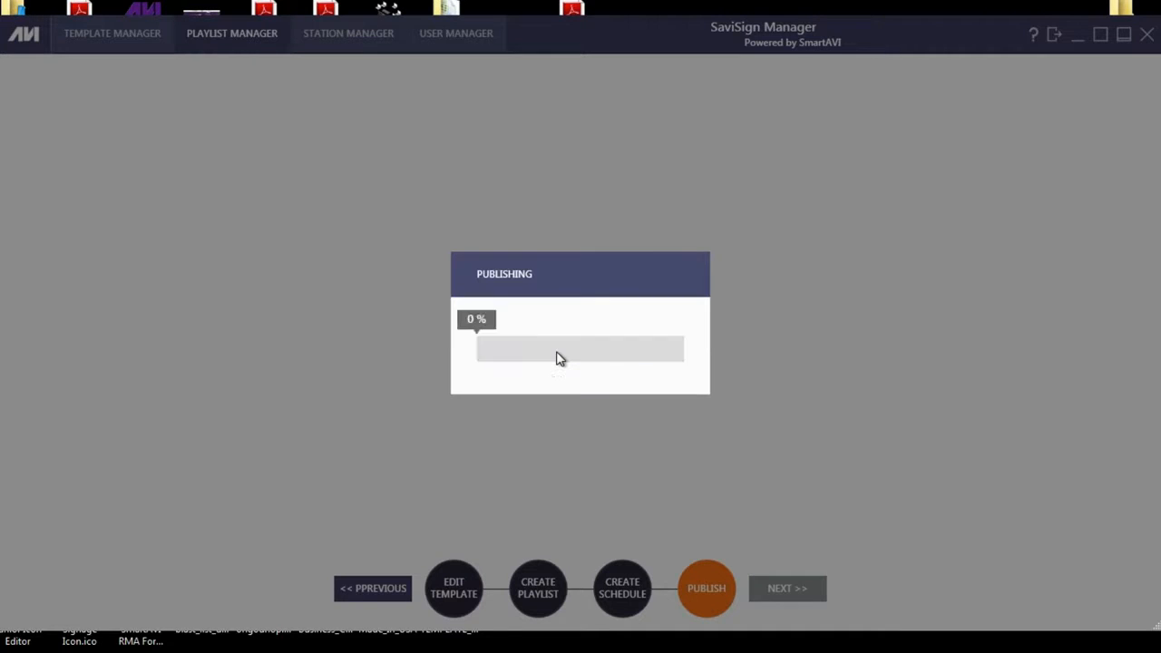
pyautogui.click(706, 588)
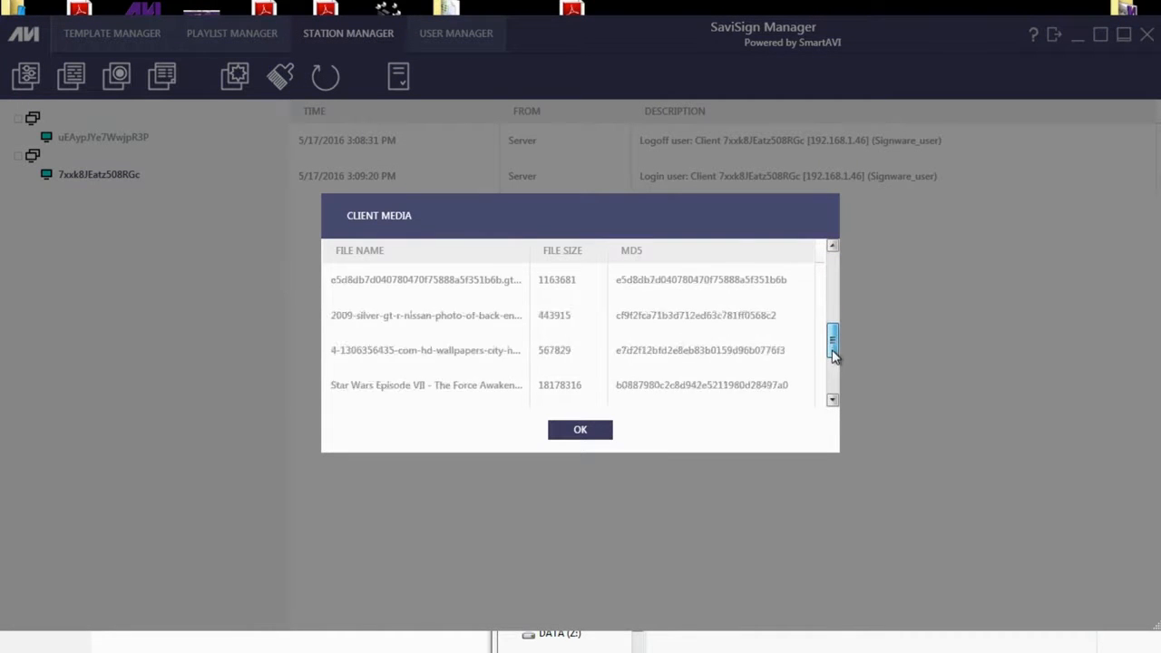
# Step: Close the Client Media list and add a new user with name, description and password
pyautogui.click(580, 430)
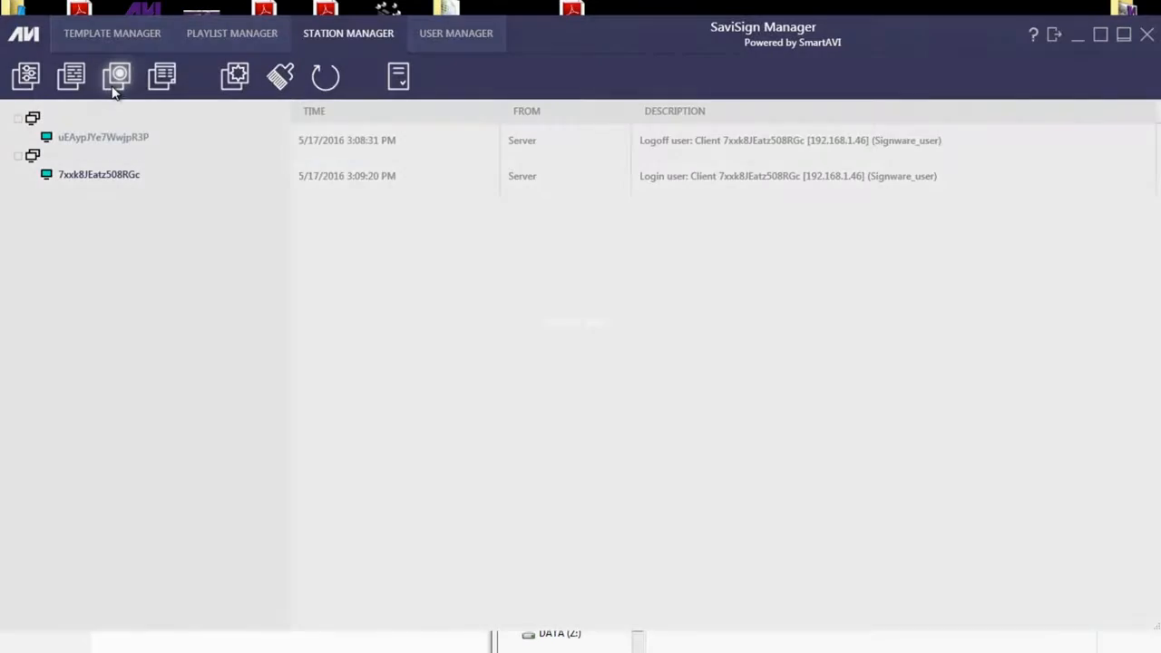
pyautogui.click(118, 72)
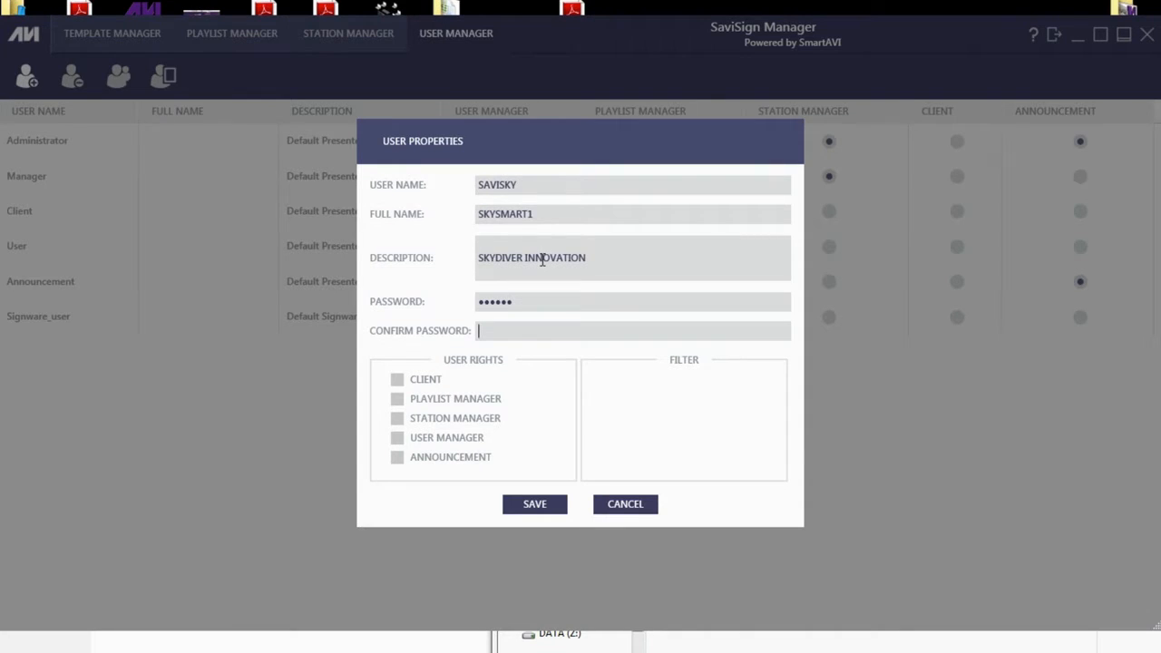
pyautogui.click(110, 33)
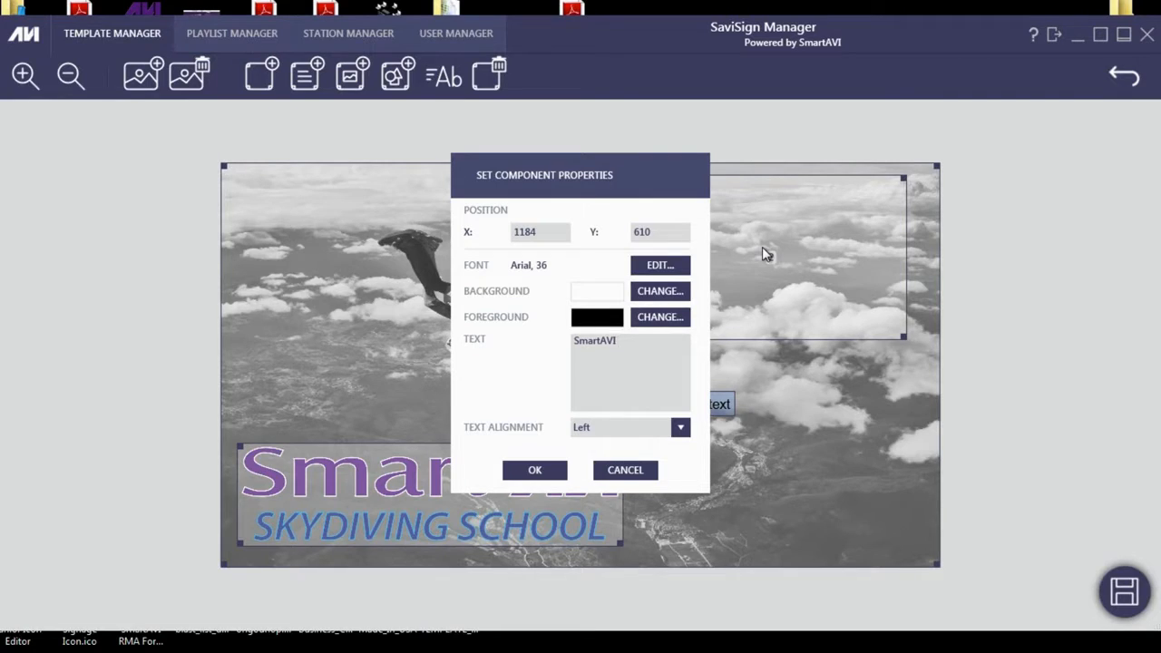
# Step: Extend the text component to read 'SmartAVI Skydiving'
pyautogui.write('Skydiving')
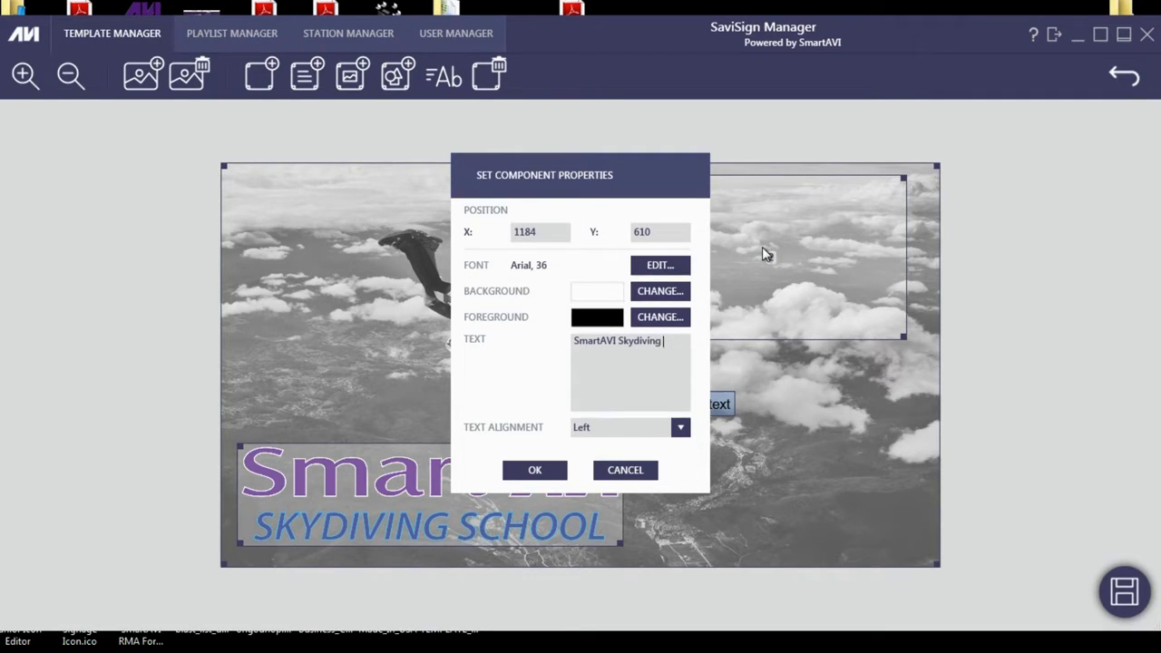